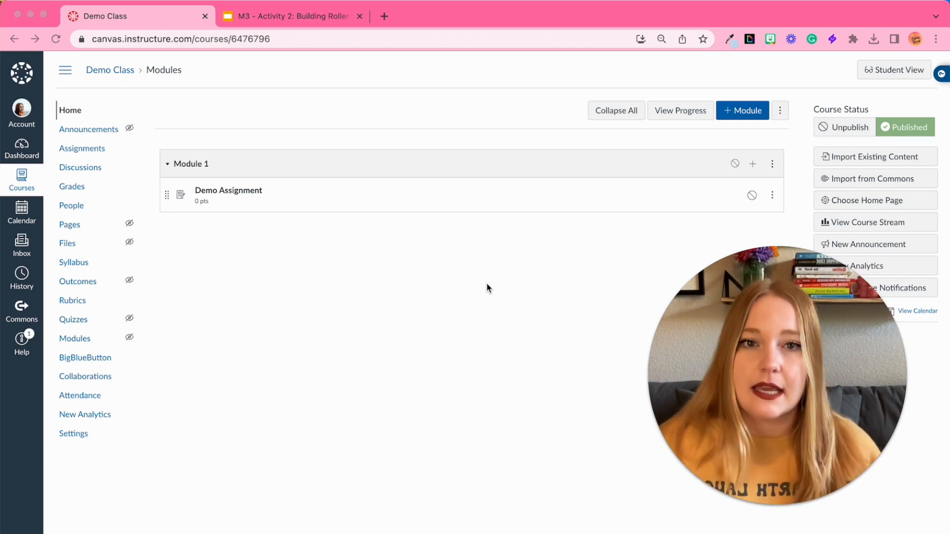
mouse_move(482, 271)
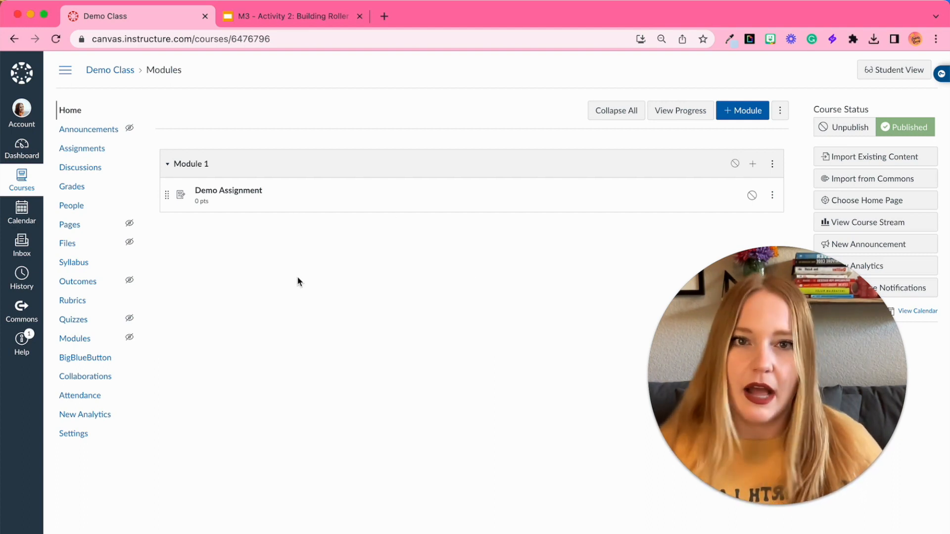
Open Demo Assignment in Module 1, read its roller coaster overview, then view the linked slides
click(228, 190)
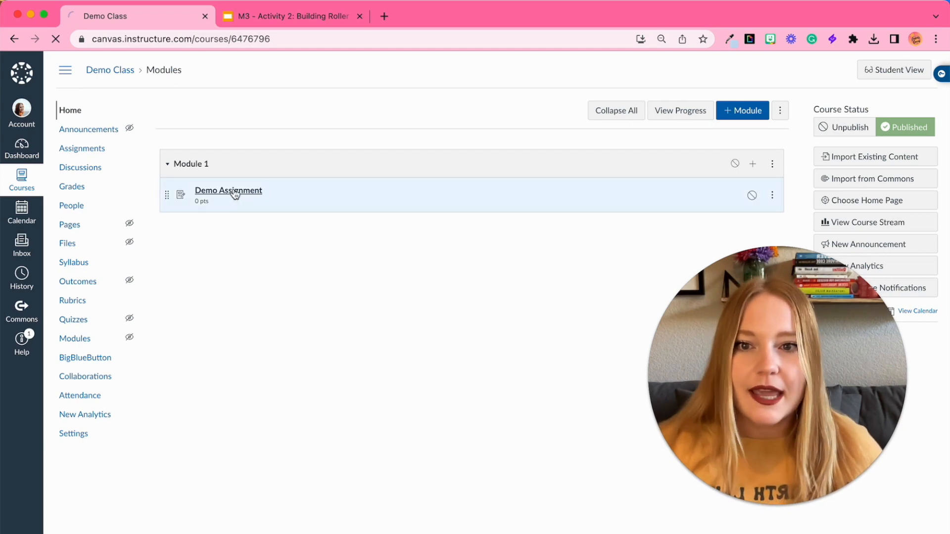
click(228, 190)
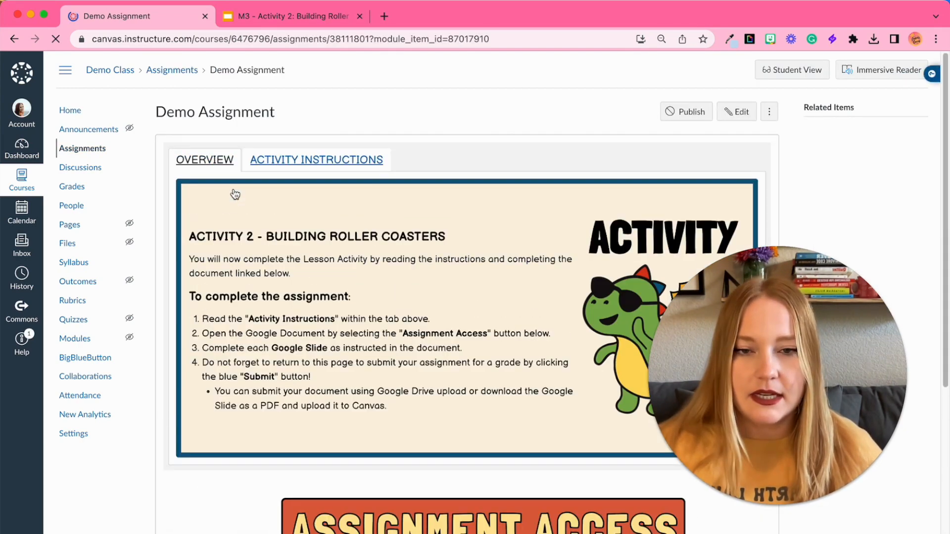
scroll(down, 3)
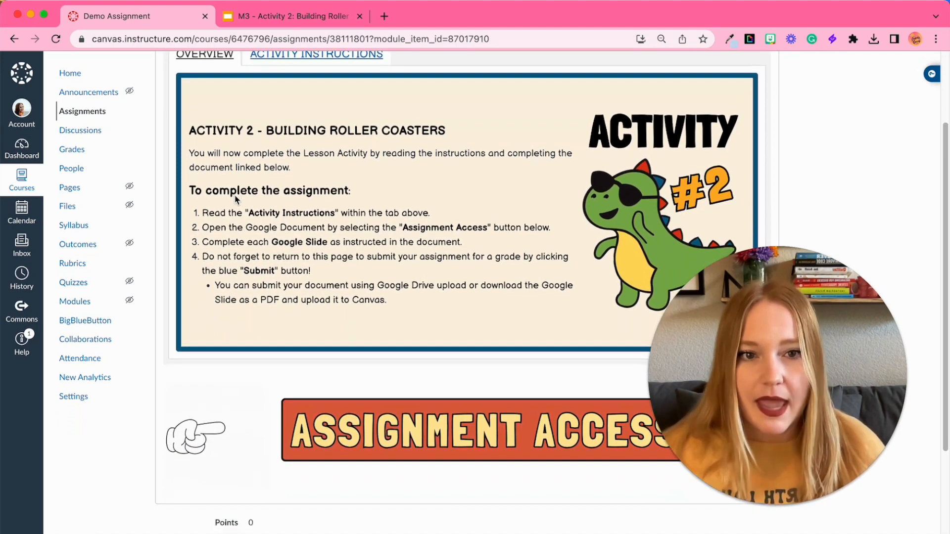
scroll(down, 3)
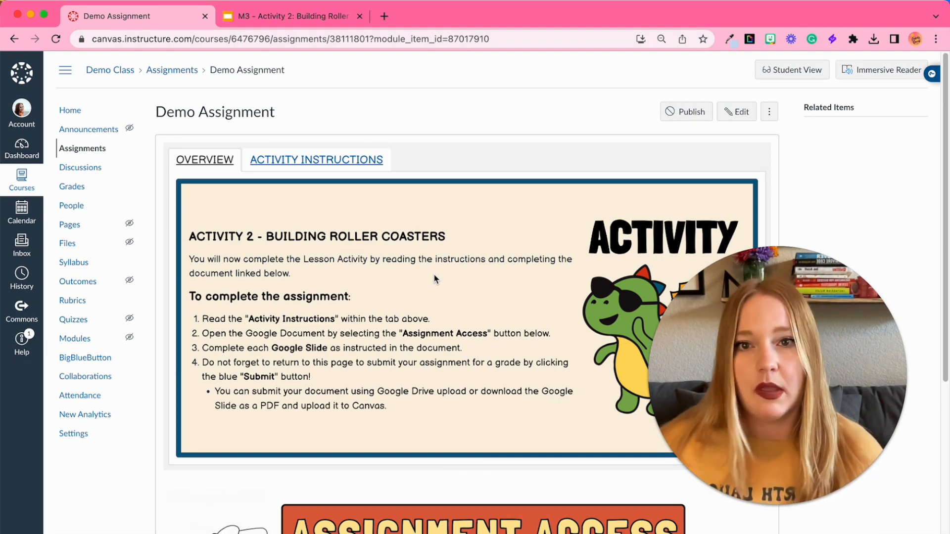
click(291, 16)
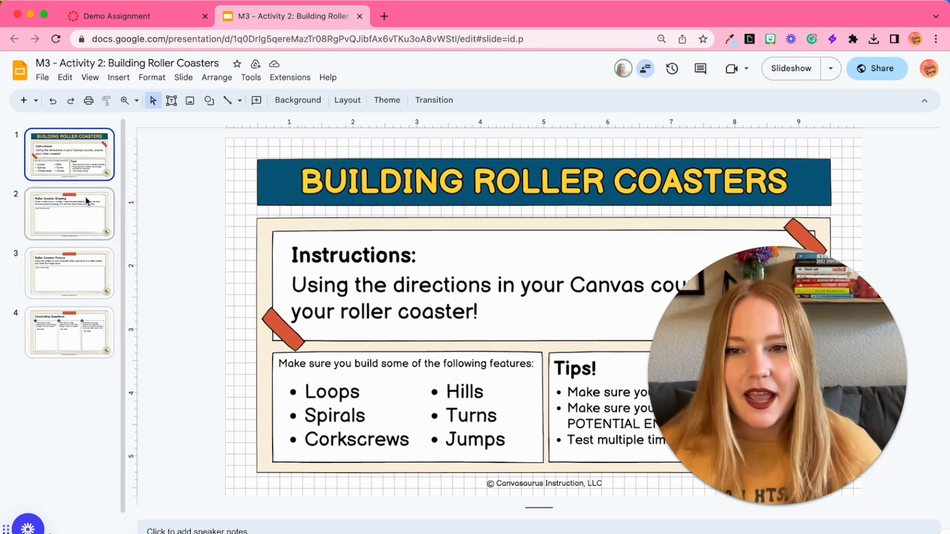
Replace 'edit#slide=...' with 'copy' in the deck URL and verify anyone-with-link viewing
click(69, 331)
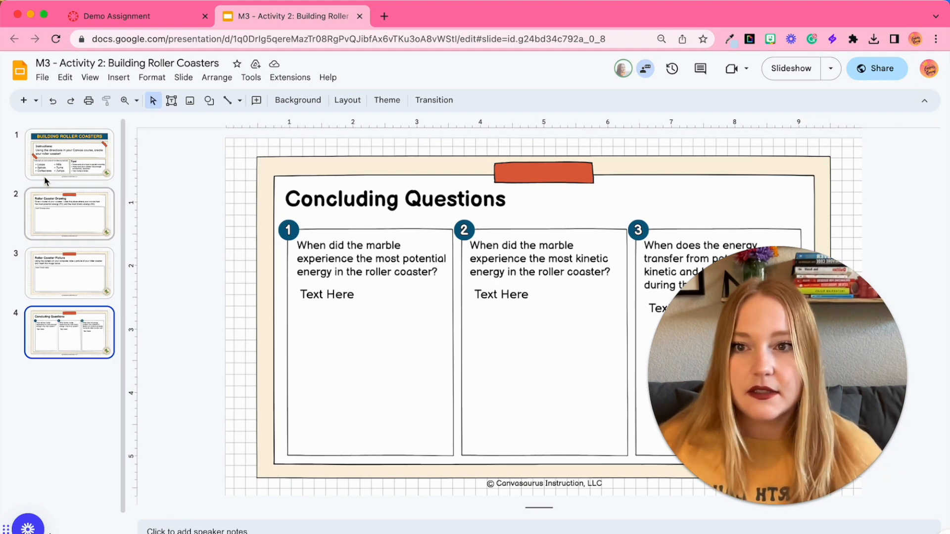
click(70, 155)
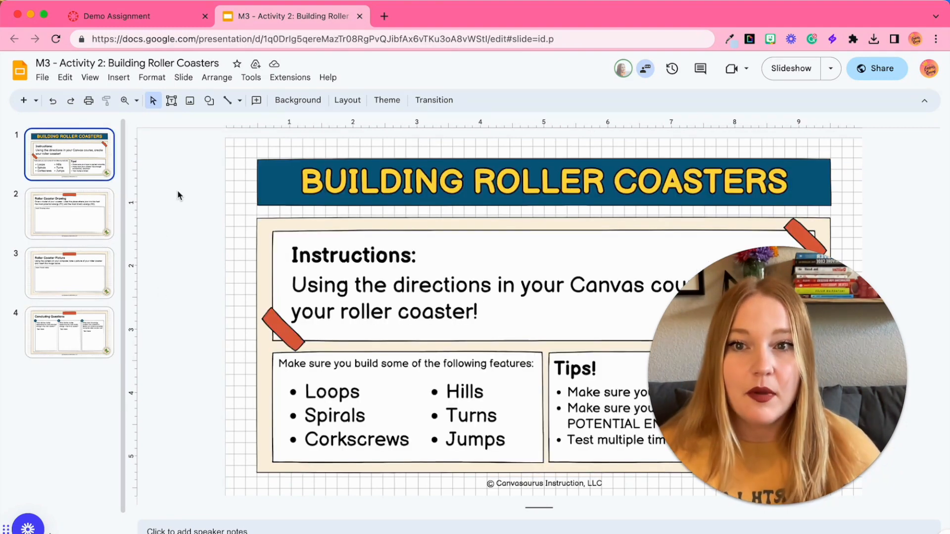
mouse_move(411, 59)
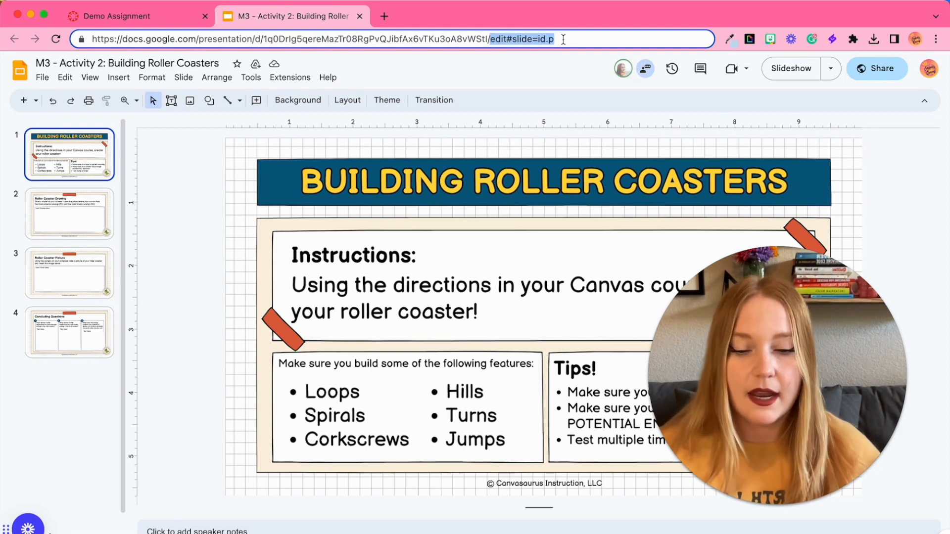
text(cop)
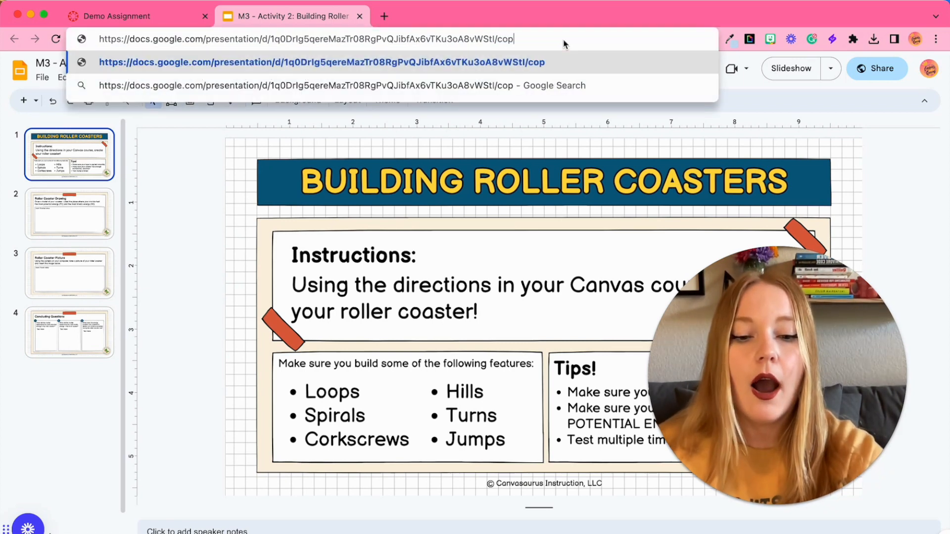
text(y)
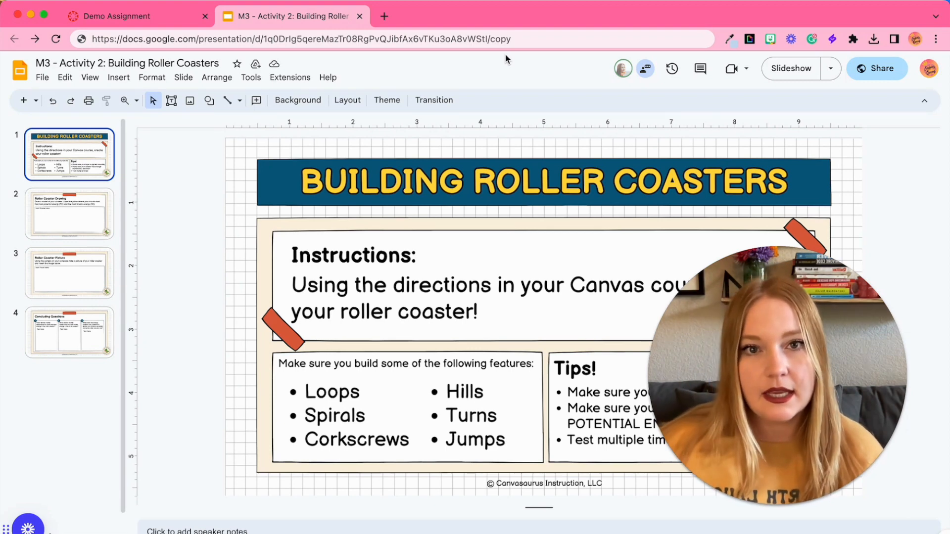
mouse_move(875, 68)
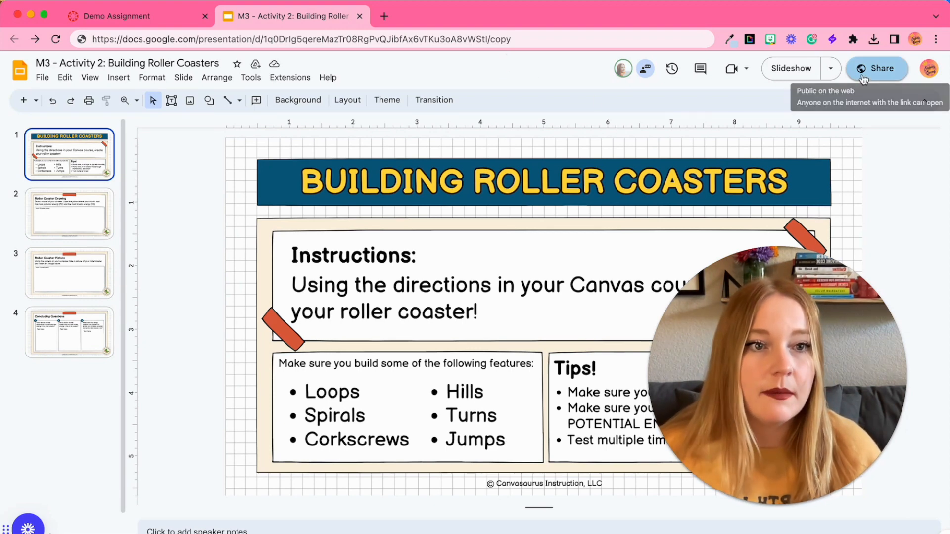
click(876, 68)
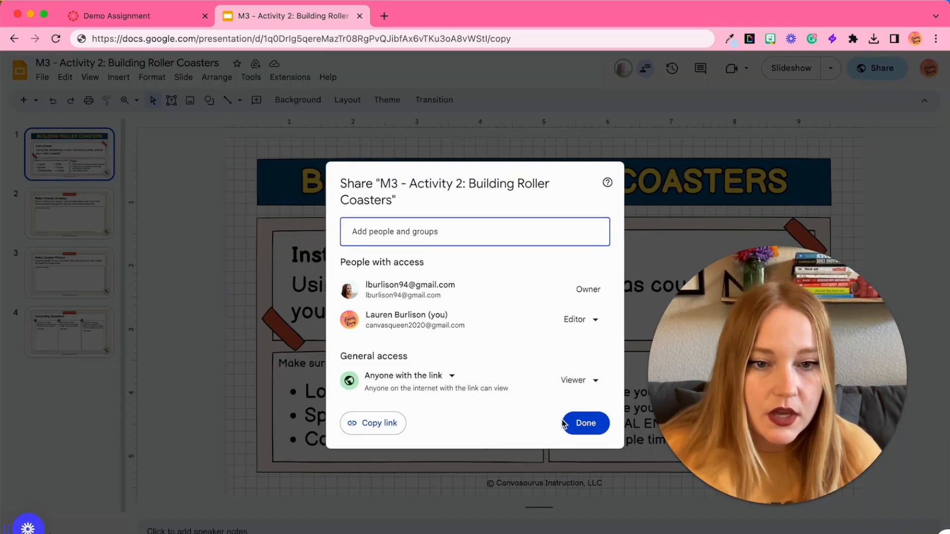
click(583, 423)
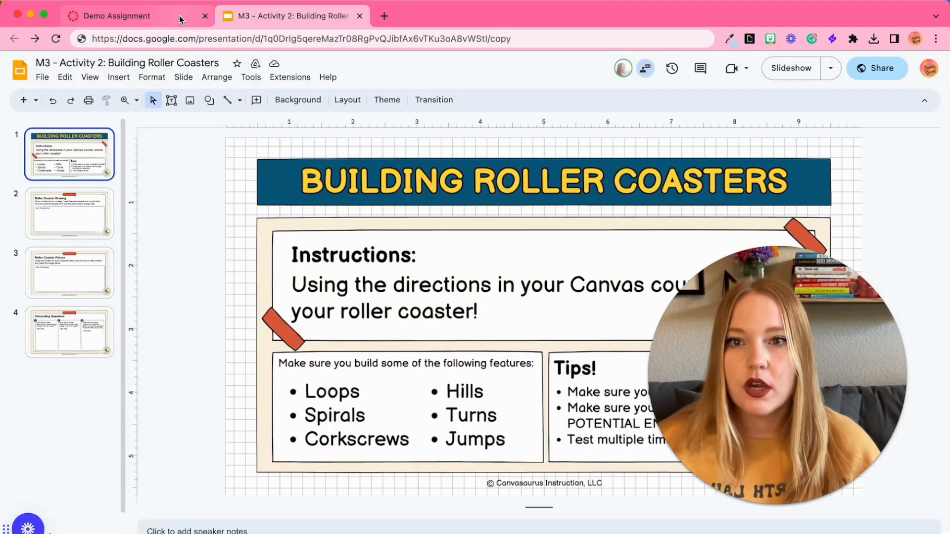
Edit the Demo Assignment and select the Assignment Access banner image in its description
click(115, 16)
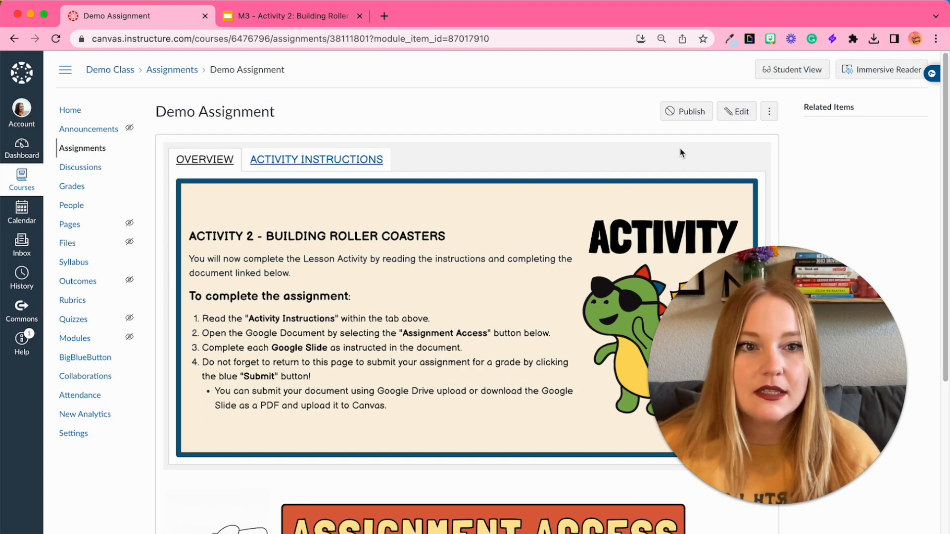
click(736, 111)
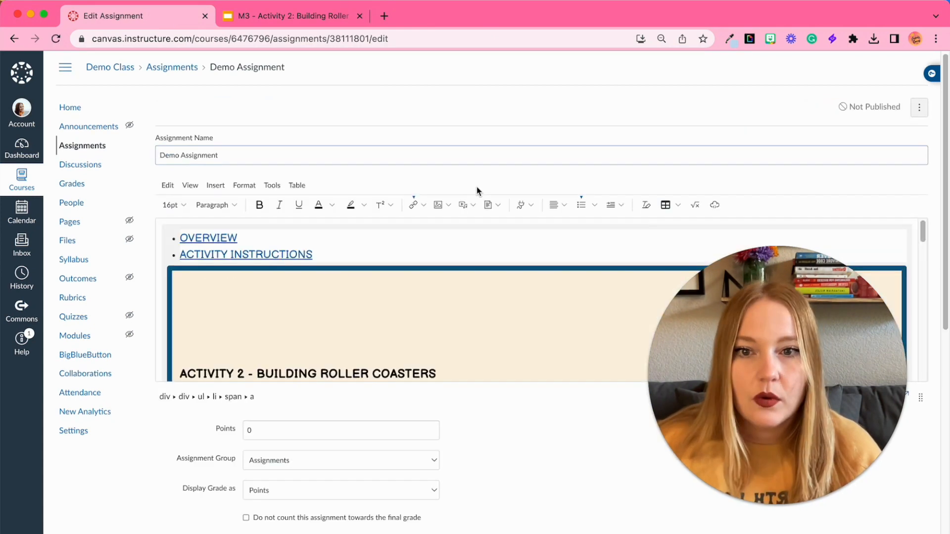
scroll(down, 3)
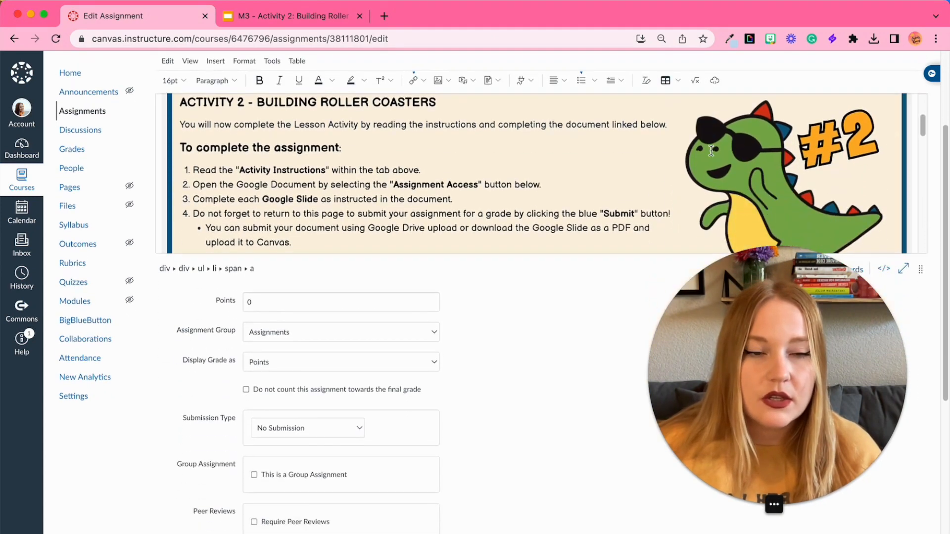
scroll(down, 3)
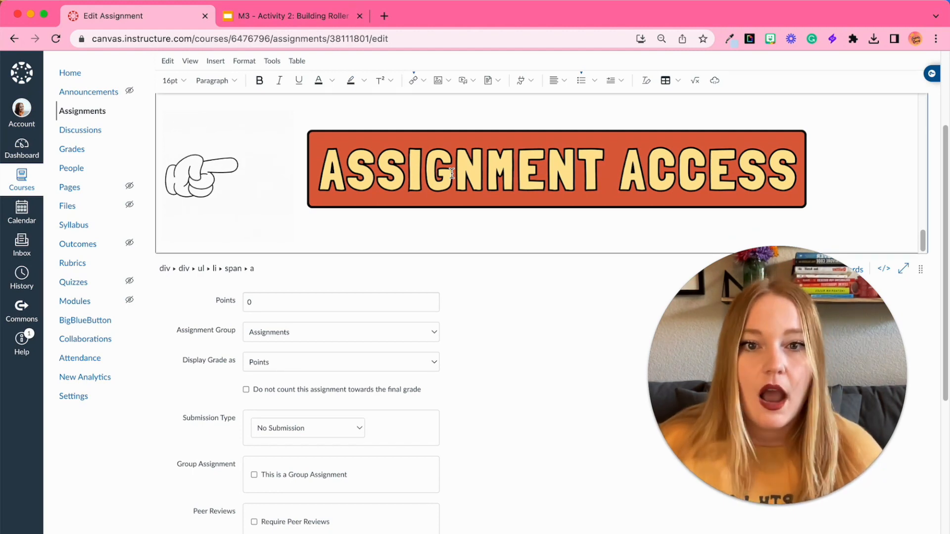
click(555, 168)
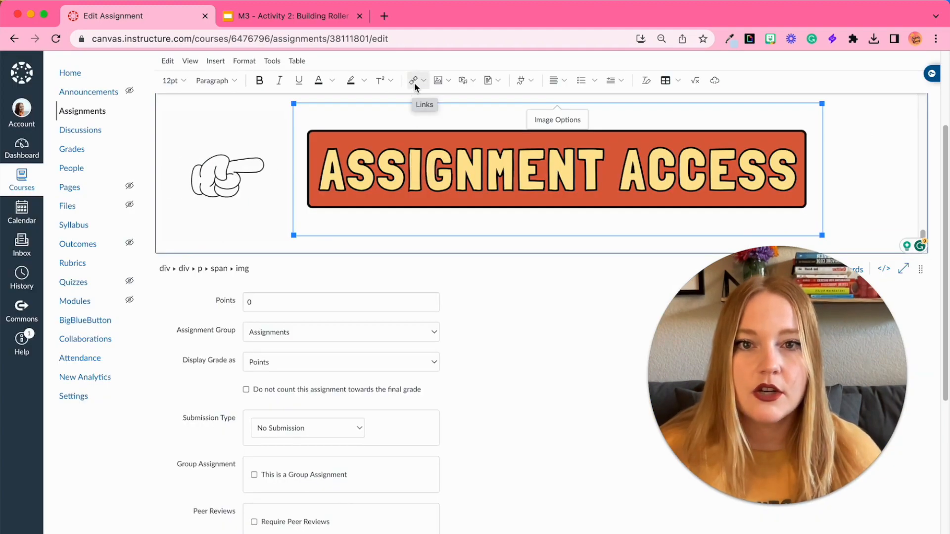
Give the Assignment Access image an external link to the /copy Slides URL
click(414, 80)
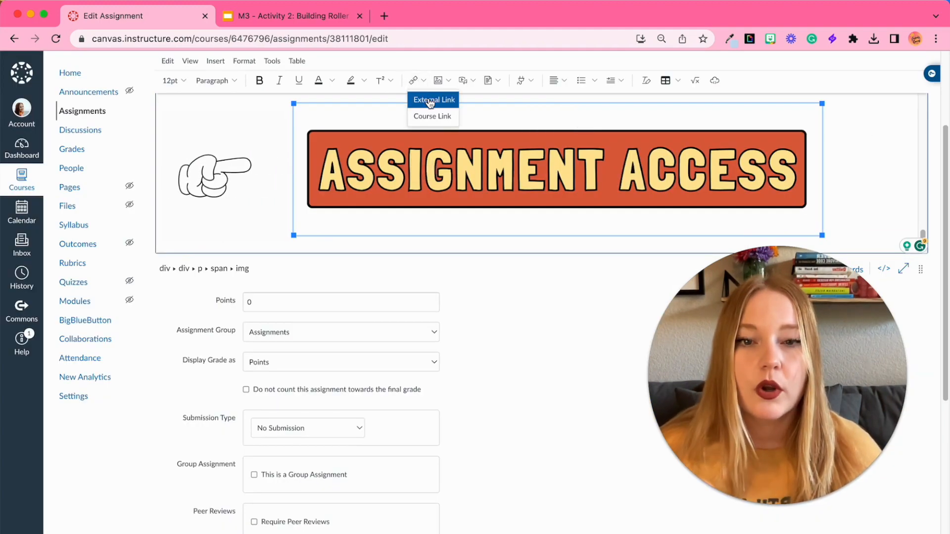
click(432, 100)
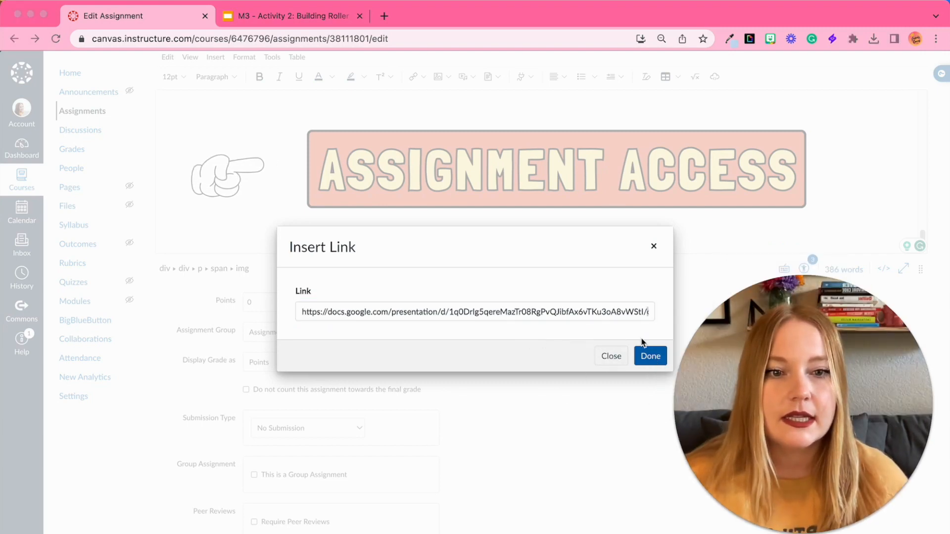
click(650, 355)
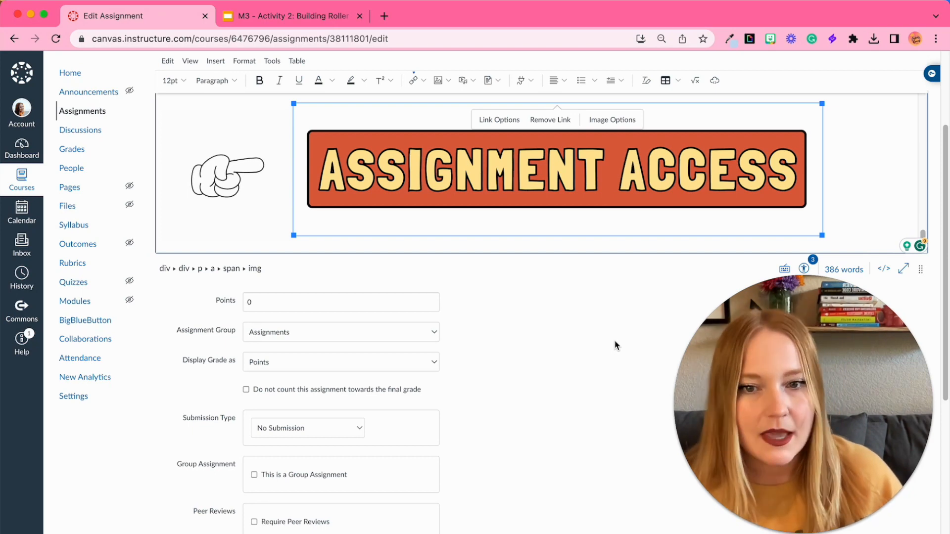
scroll(down, 3)
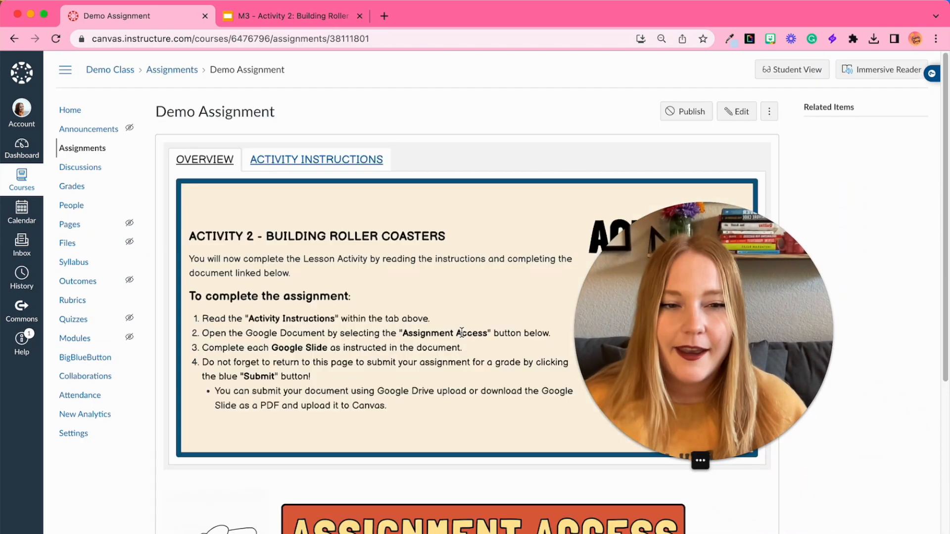
Scroll to the Assignment Access banner on the saved page and follow its link
scroll(down, 3)
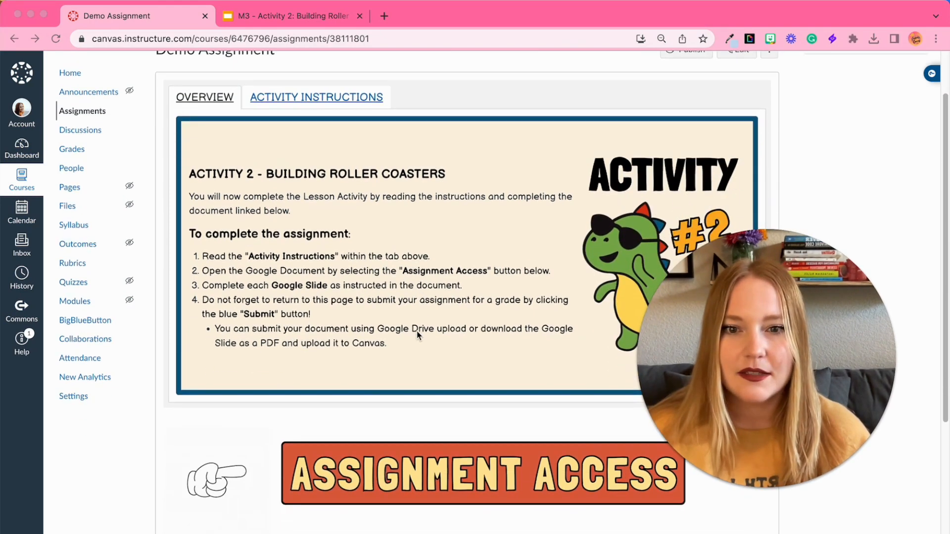
scroll(down, 3)
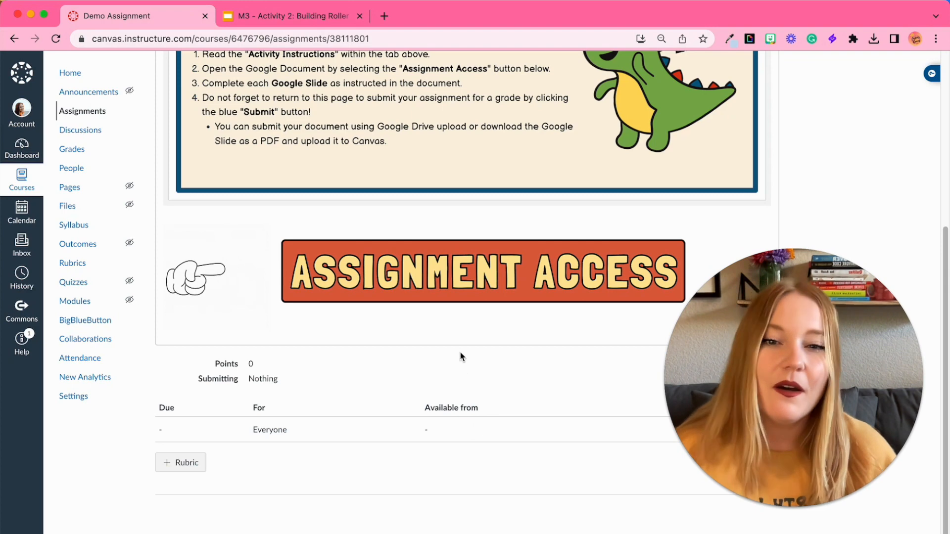
click(482, 270)
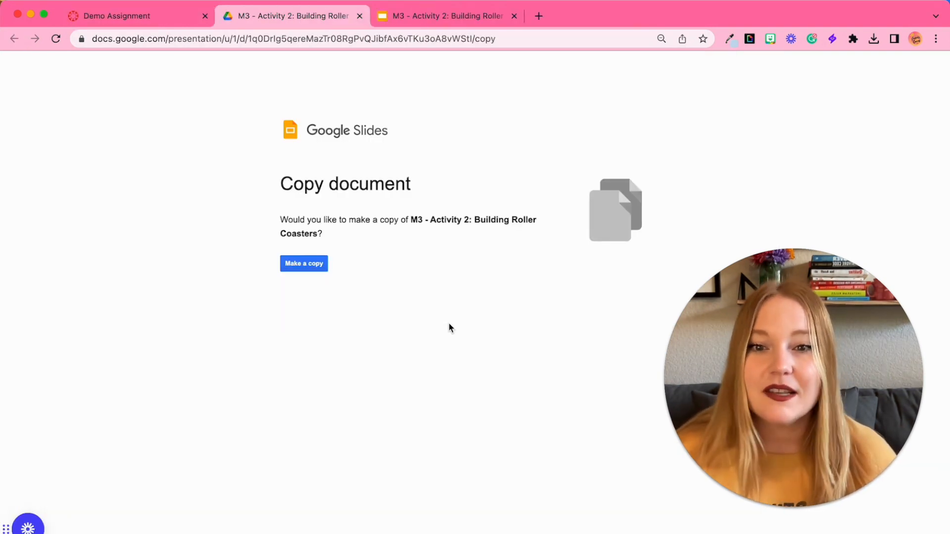
Make a copy of the Roller Coasters deck and answer Concluding Question 1 with 'Write my own entry'
click(303, 263)
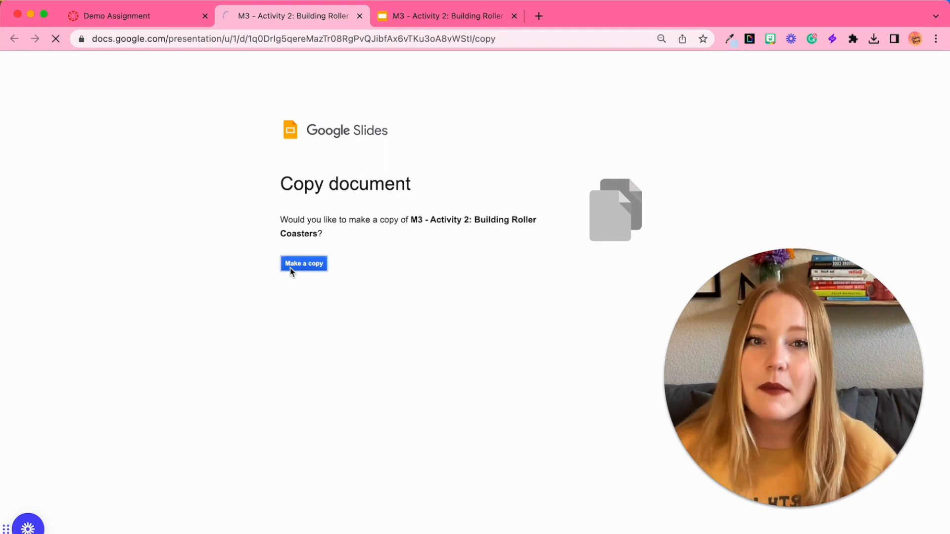
click(303, 263)
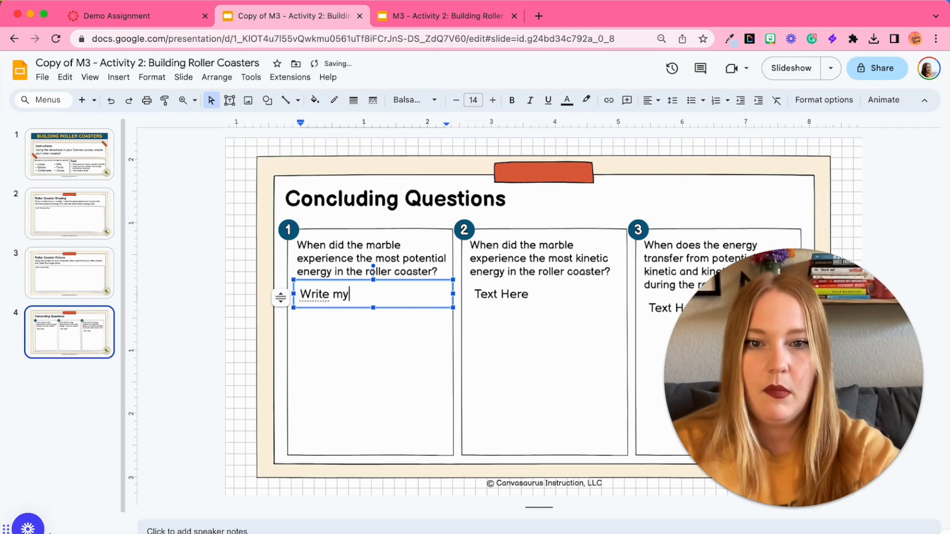
text(own ent)
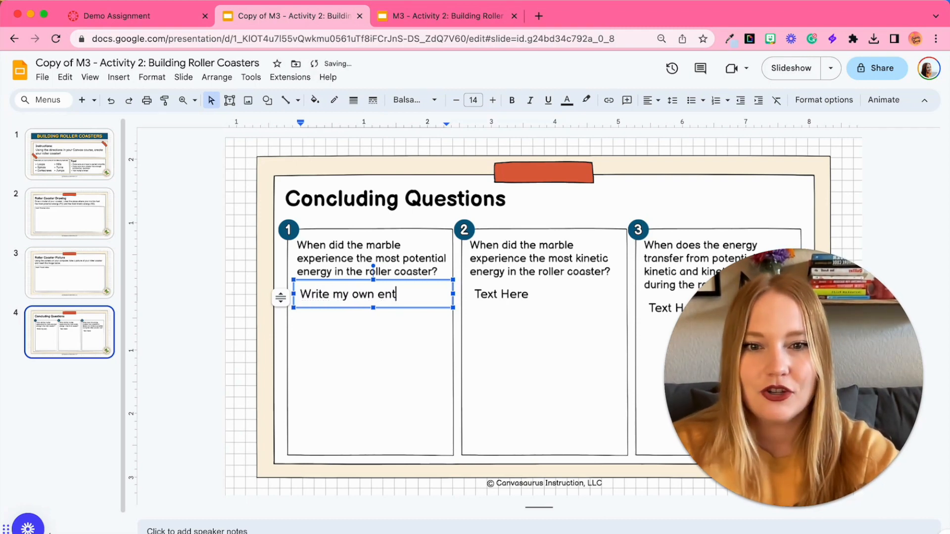
text(ry)
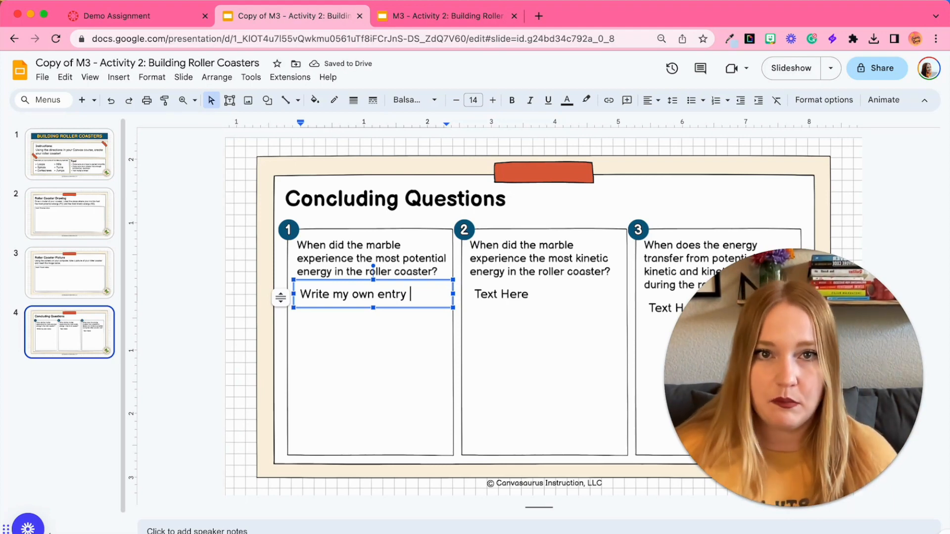
click(169, 248)
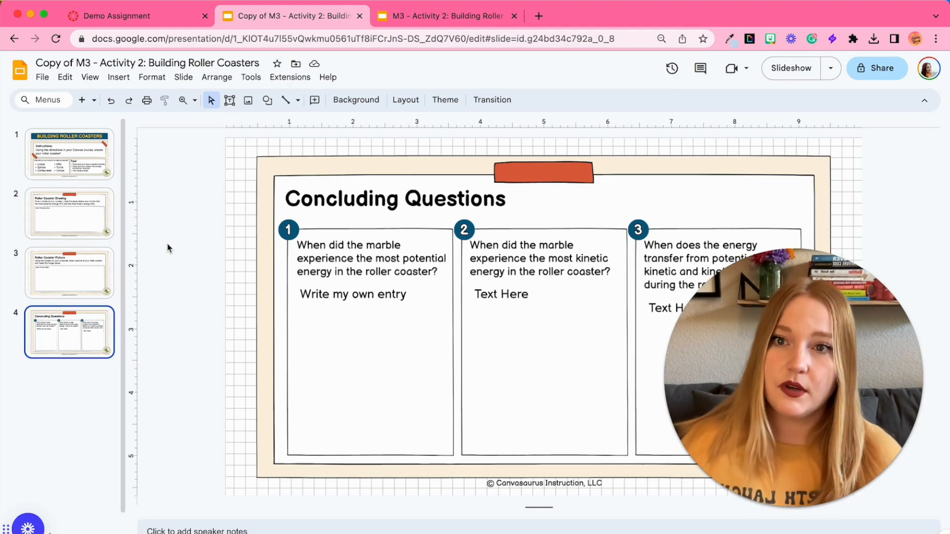
In Student View, start the assignment and compare the Google Drive and File Upload options
click(116, 16)
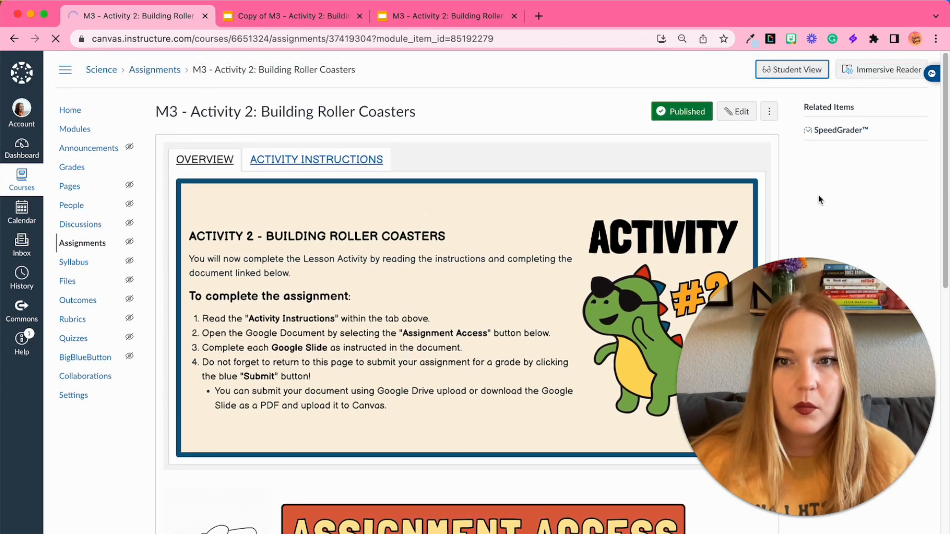
click(791, 69)
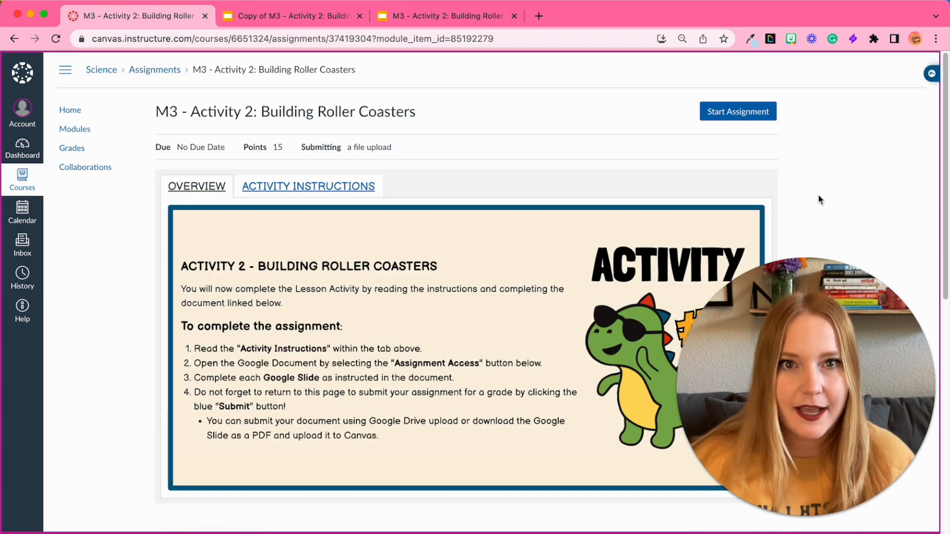
scroll(down, 3)
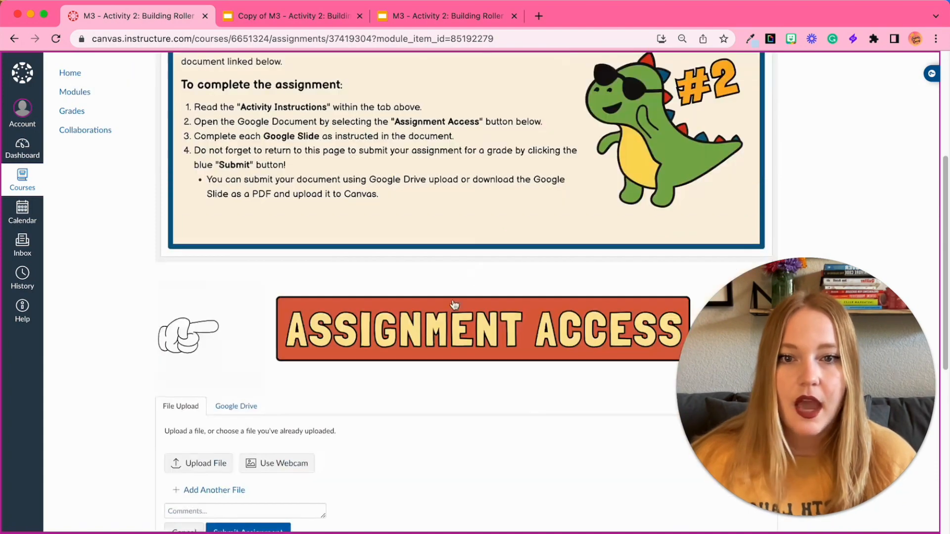
scroll(down, 3)
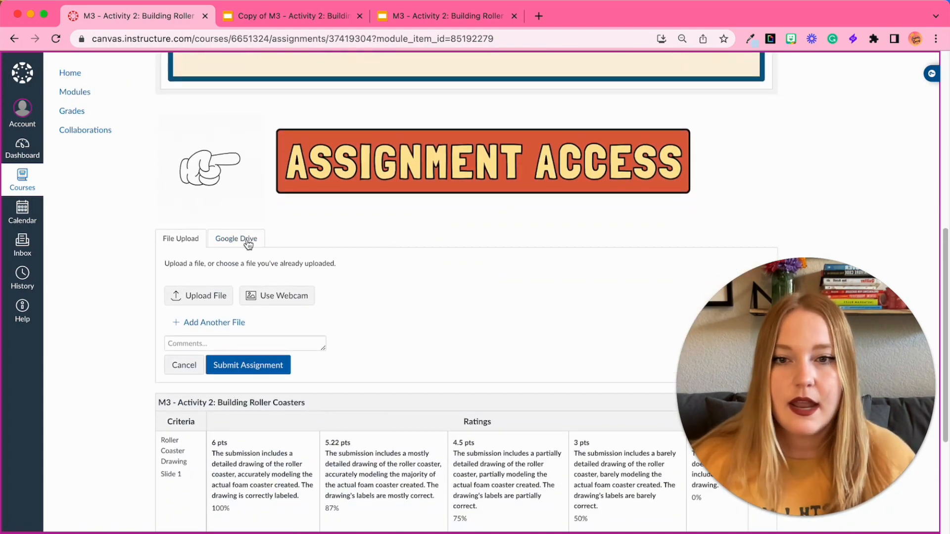
click(235, 237)
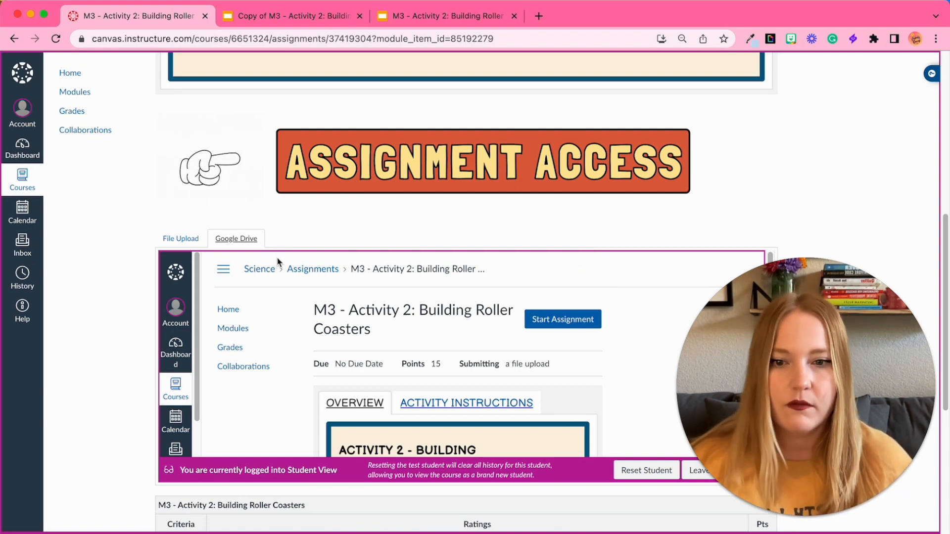
click(181, 238)
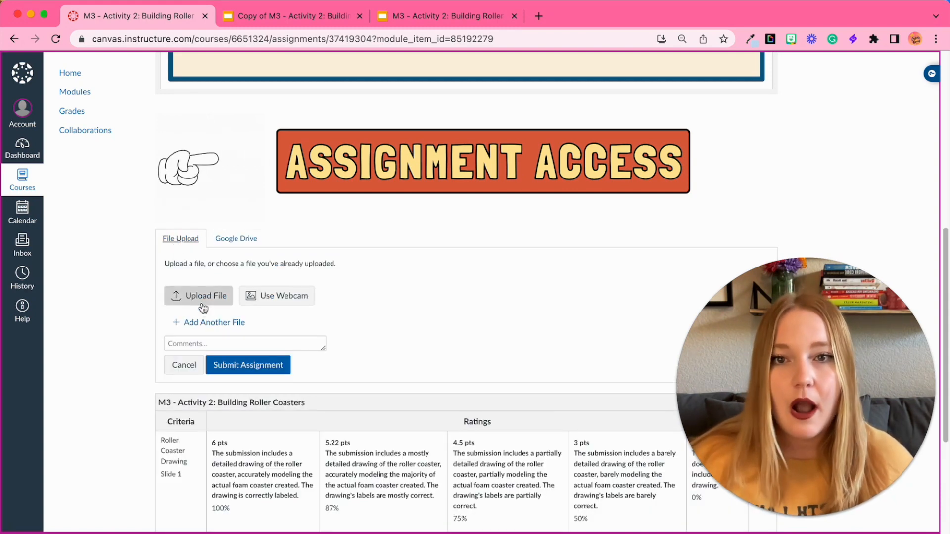
click(291, 15)
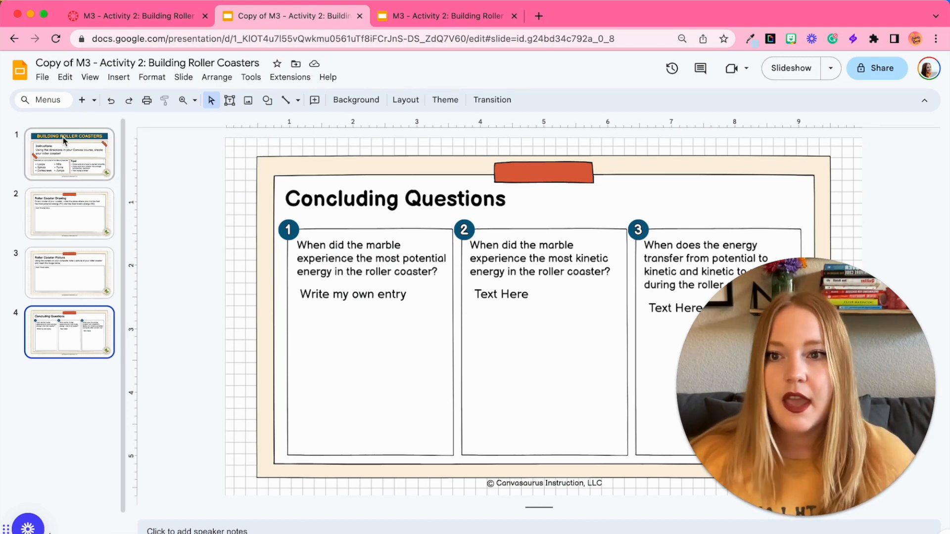
Download the edited copy as PDF Document (.pdf) and confirm it in browser downloads
click(41, 77)
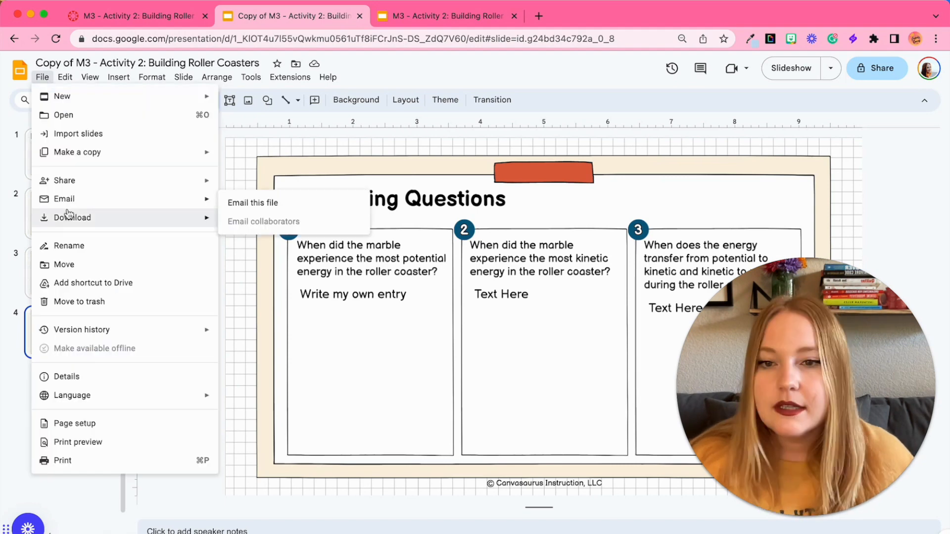
click(73, 217)
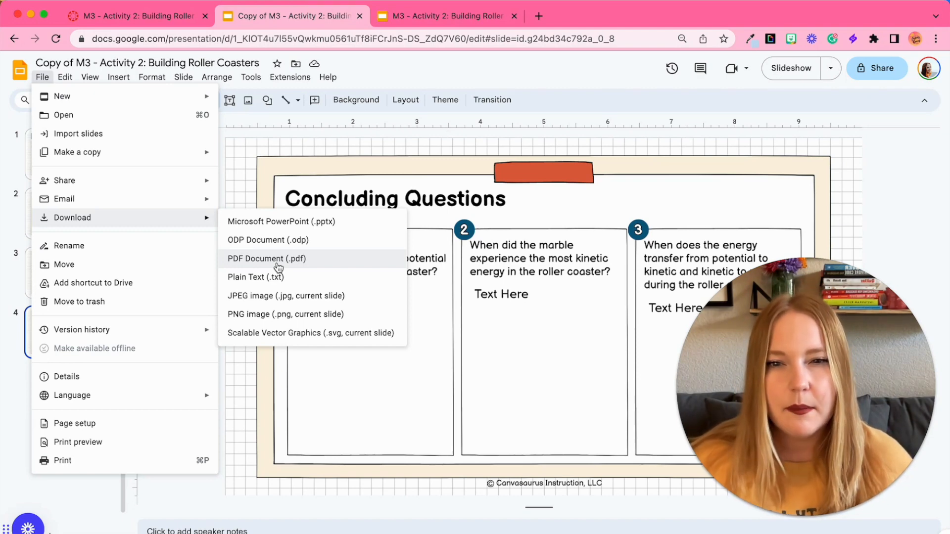
mouse_move(280, 221)
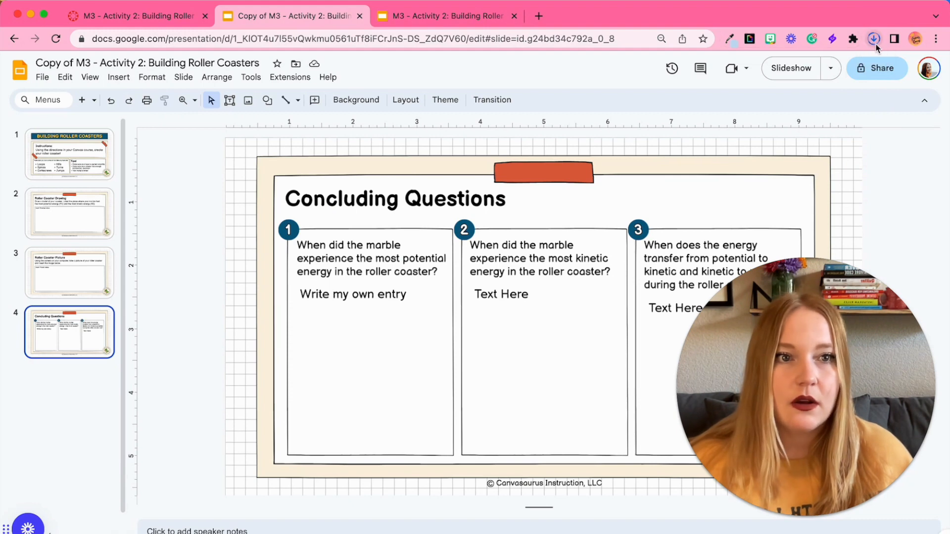
click(874, 38)
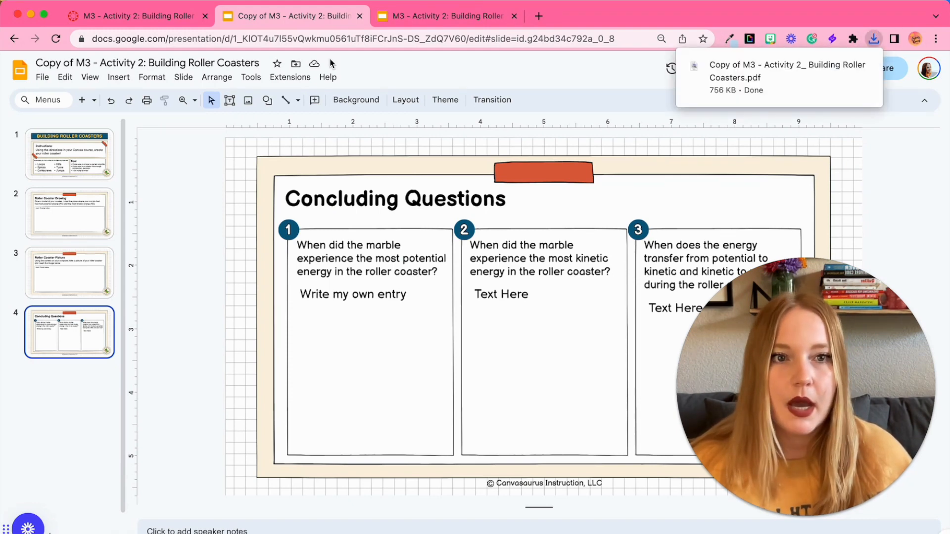
Upload the downloaded Roller Coasters PDF and submit the assignment
click(133, 15)
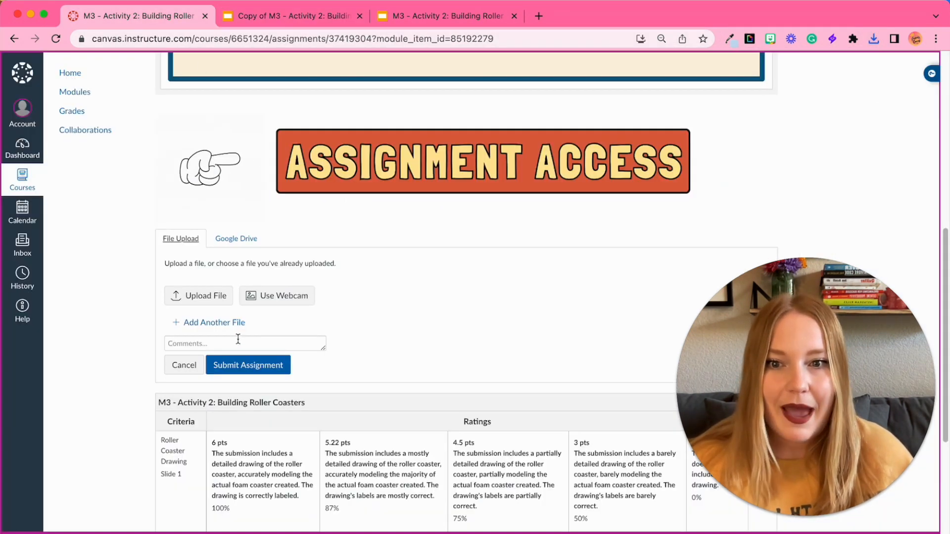
click(197, 296)
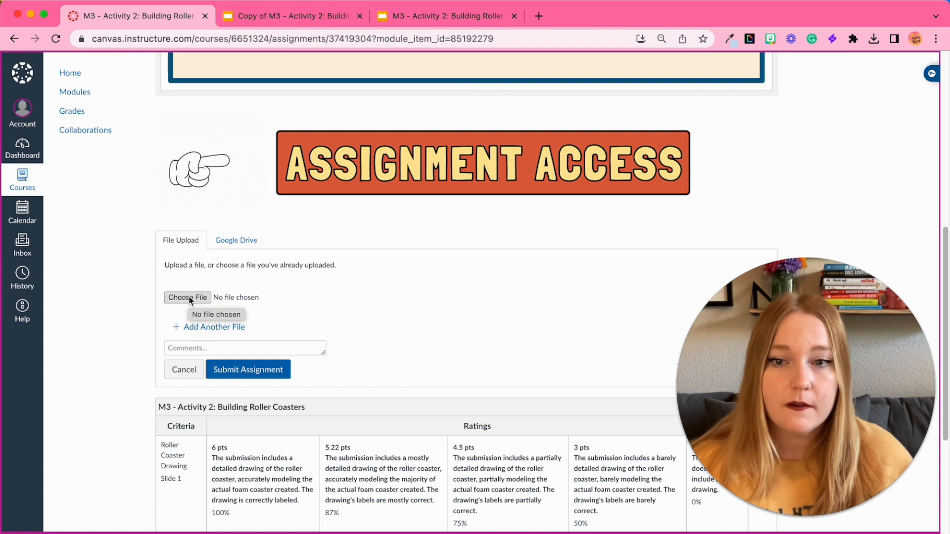
click(873, 38)
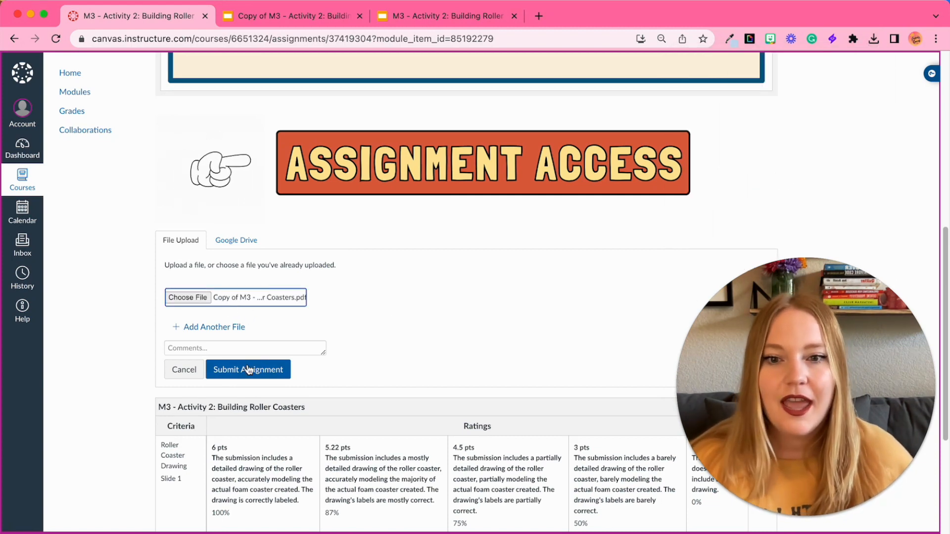
click(248, 369)
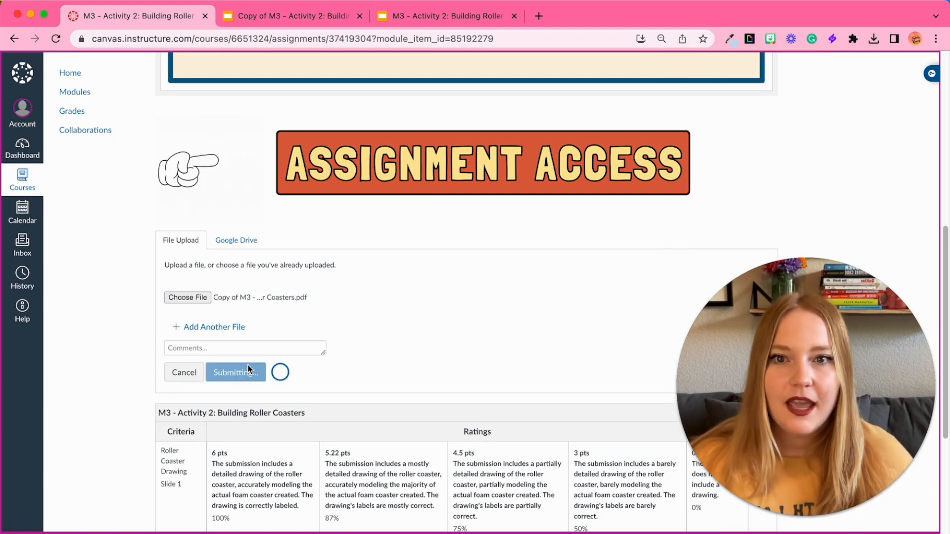
click(235, 372)
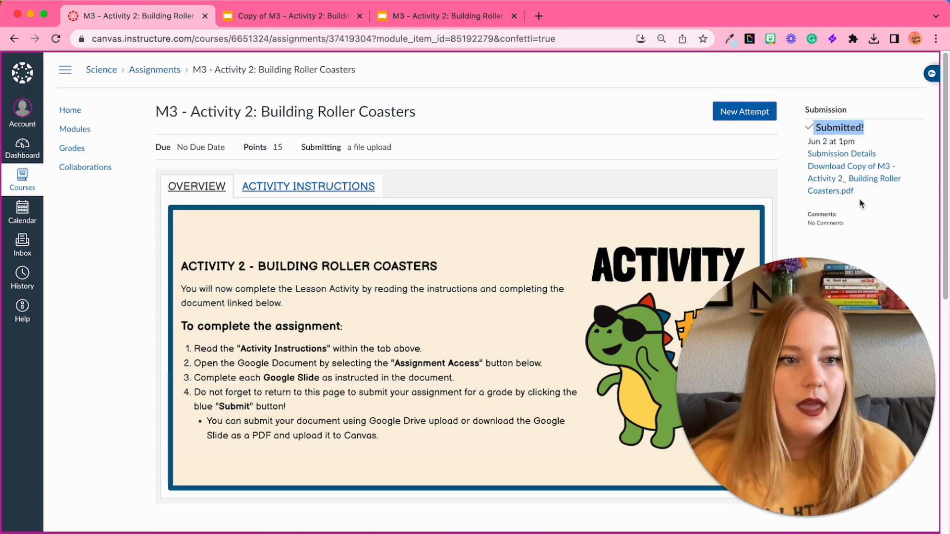
Open Test Student's PDF in SpeedGrader, select the 15-point grade box, and view the rubric
scroll(down, 3)
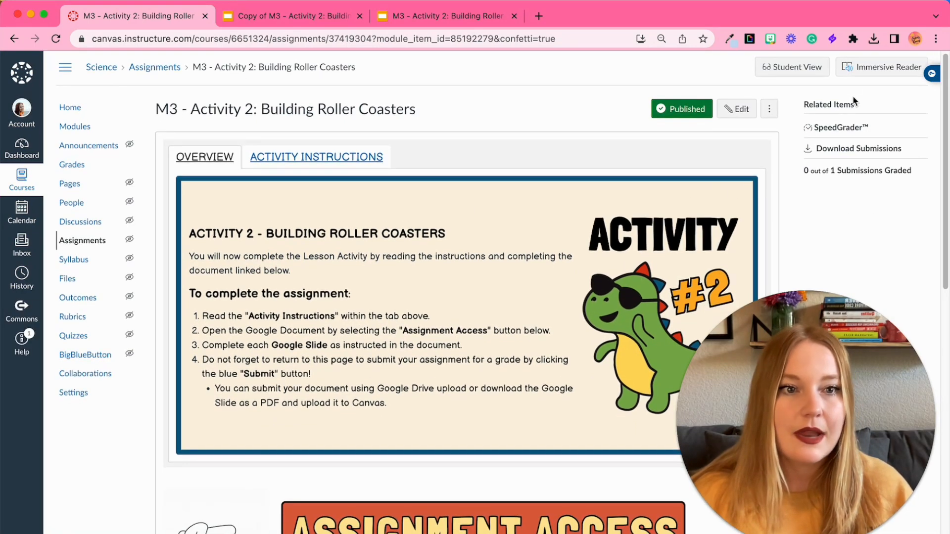
click(840, 127)
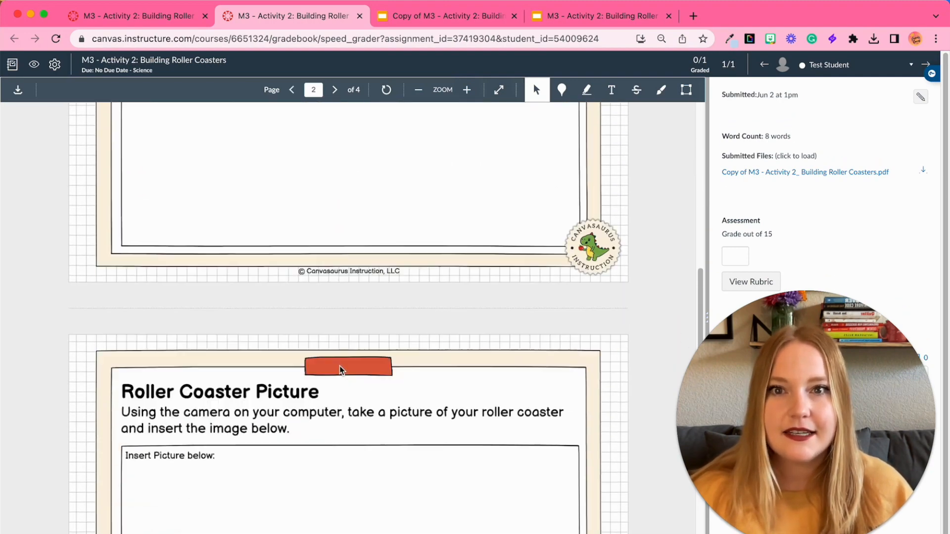
click(333, 89)
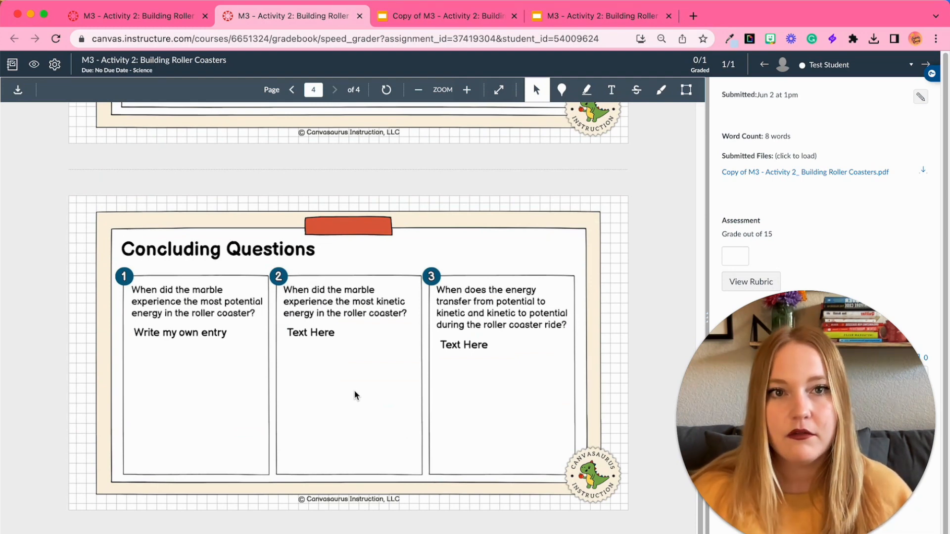
mouse_move(492, 250)
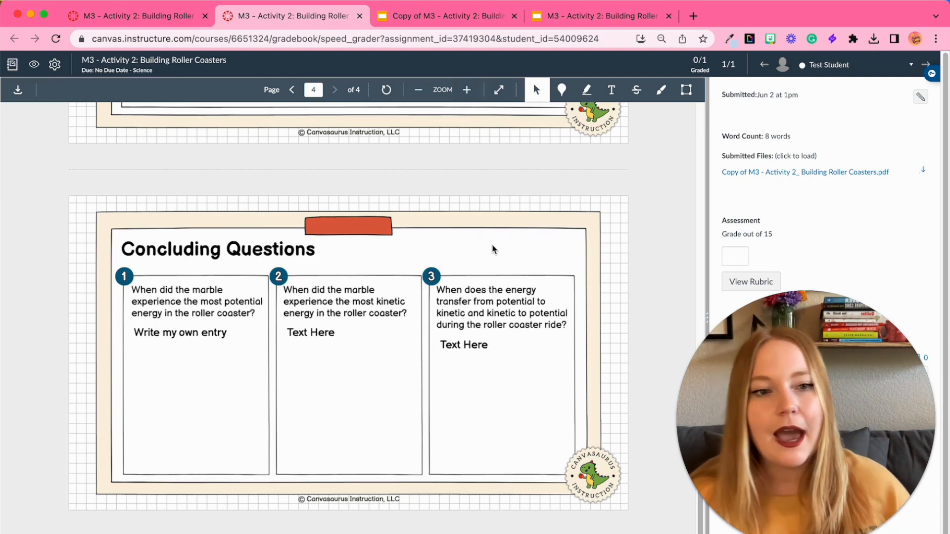
click(734, 255)
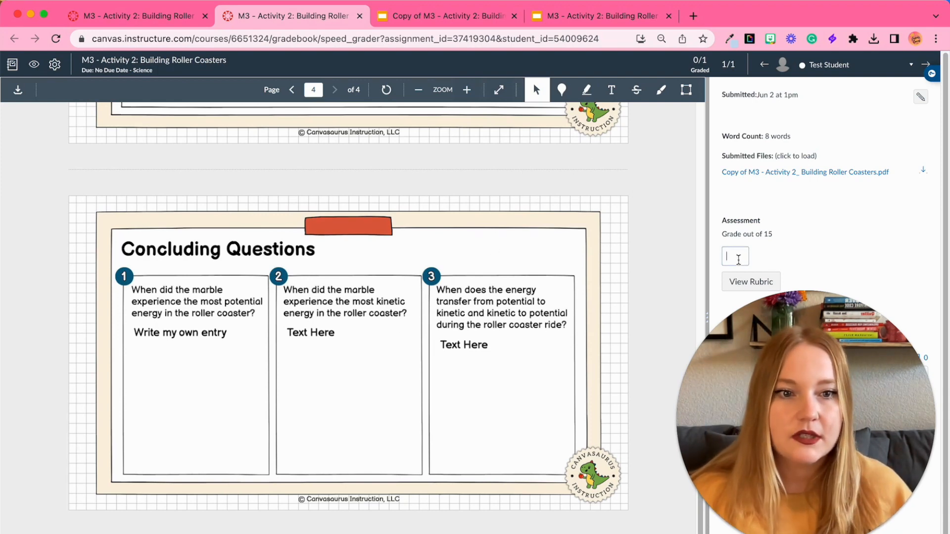
click(750, 281)
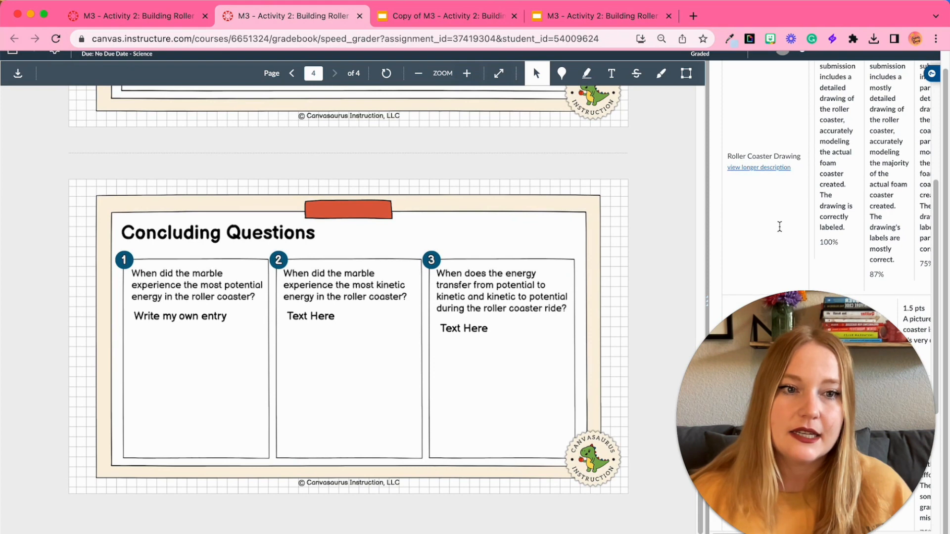